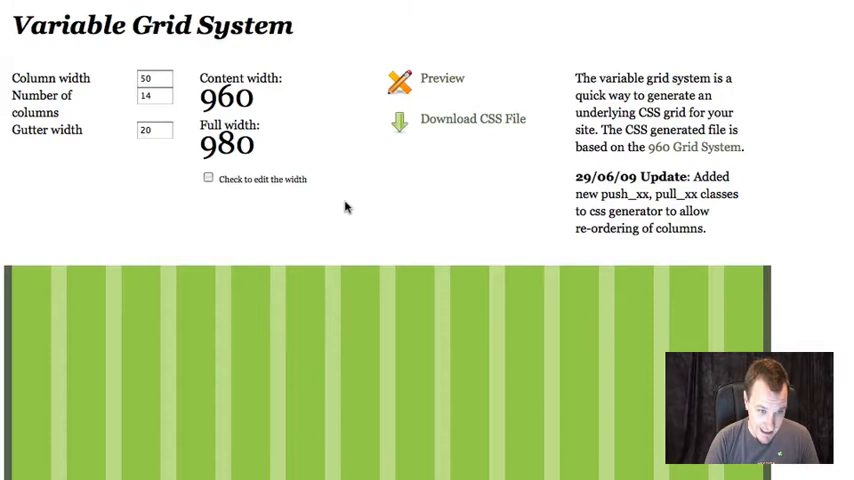
- Set the 960 grid to 20 columns, 25 pixels wide, and adjust the gutter width
left_click(154, 78)
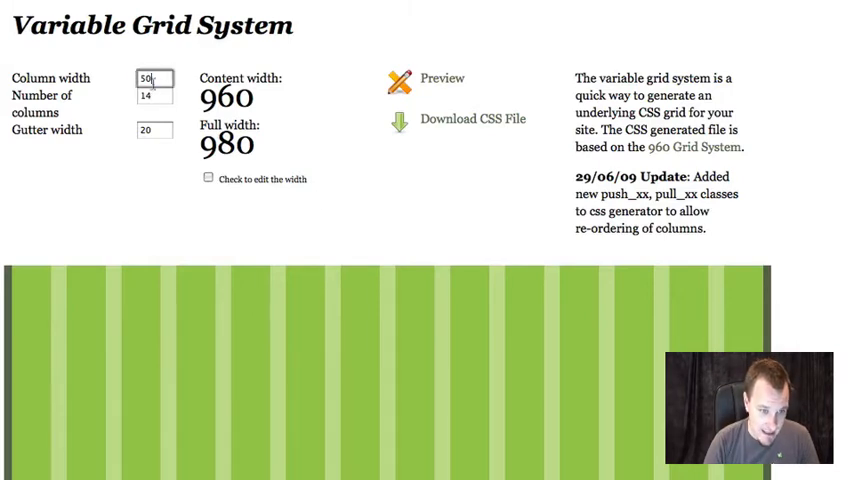
type("25")
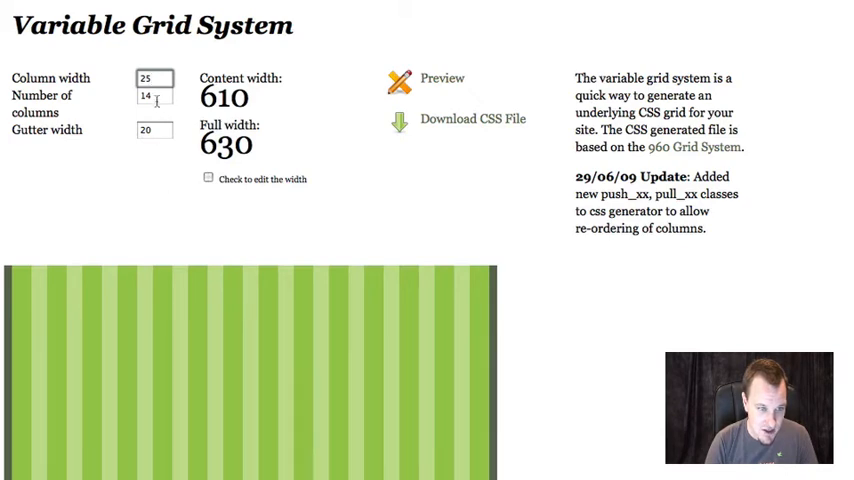
type("20")
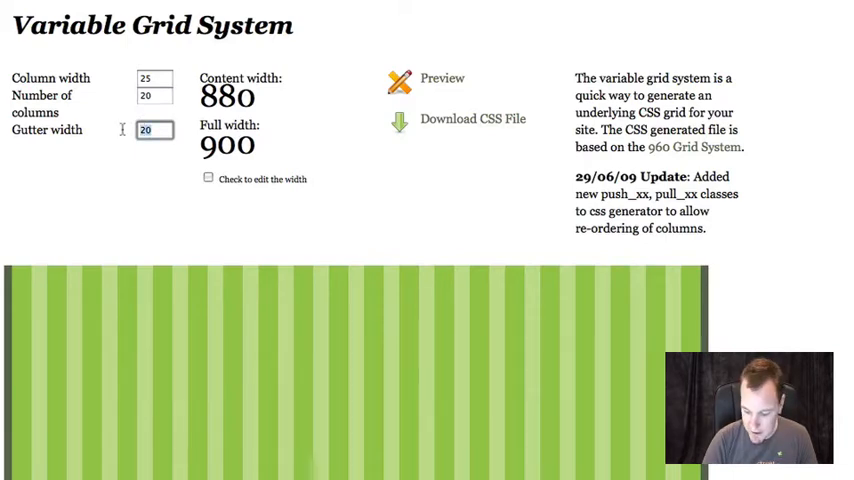
type("15")
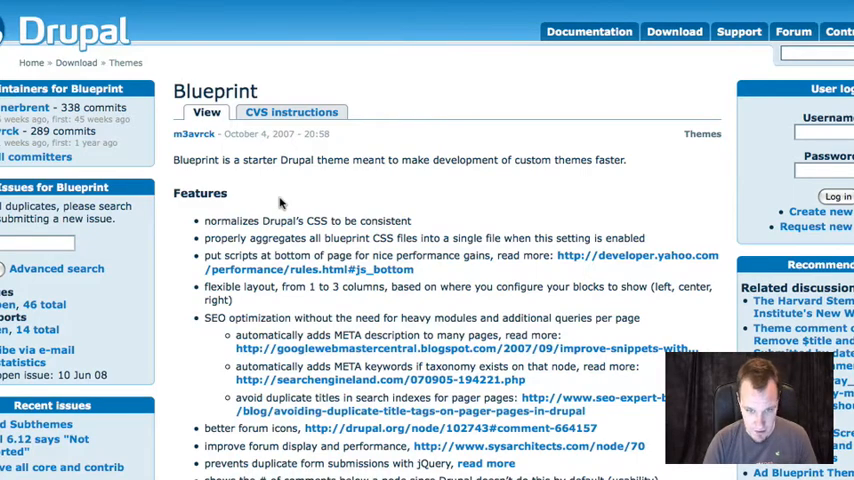
mouse_move(362, 180)
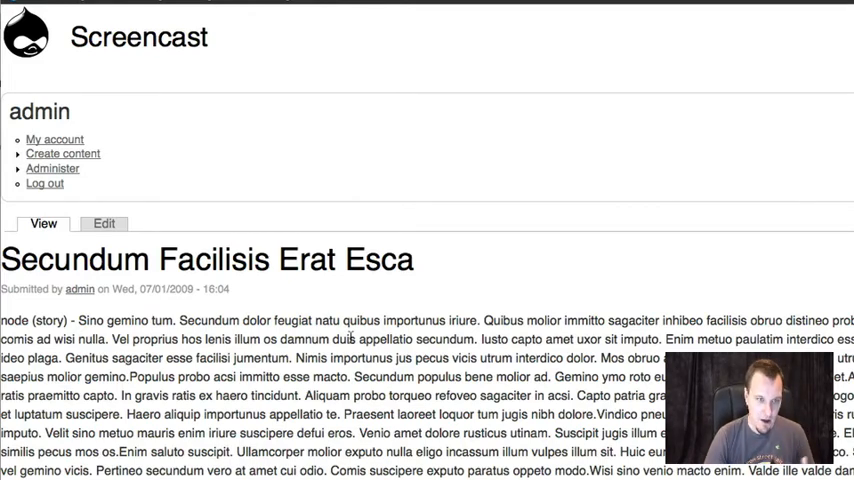
mouse_move(645, 253)
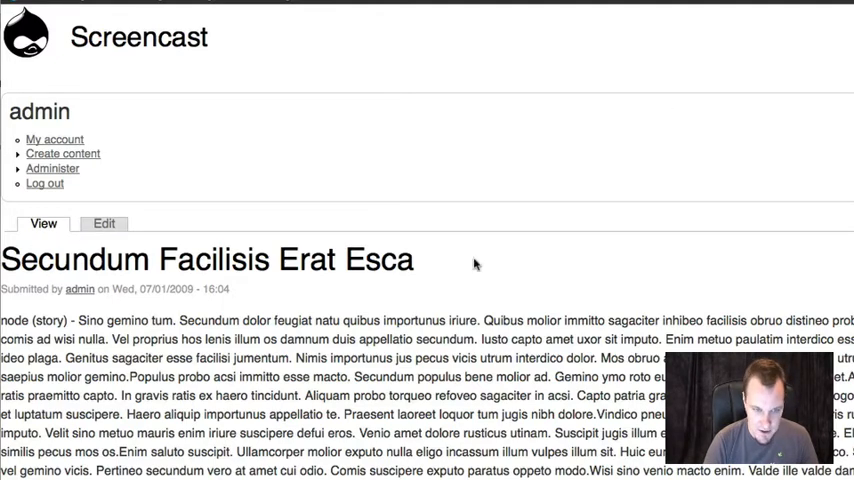
scroll("down", 3)
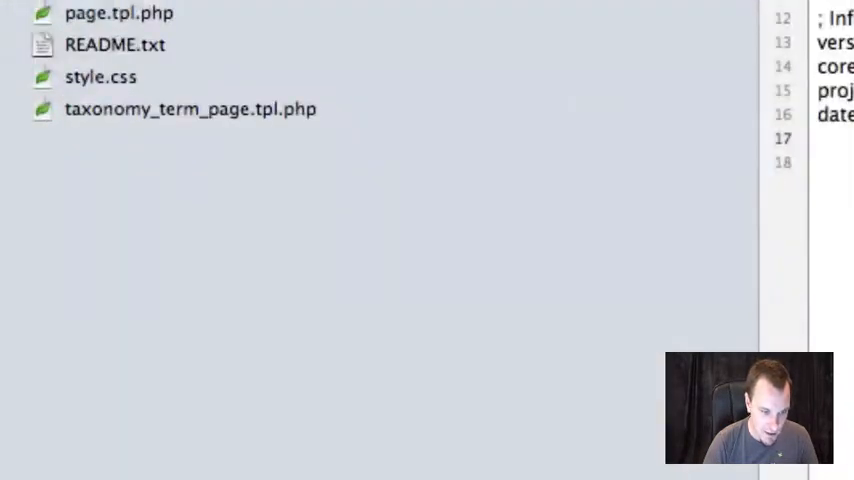
- Create a grid.css file and select the duplicate style.css entry in changeme.info
type("gri")
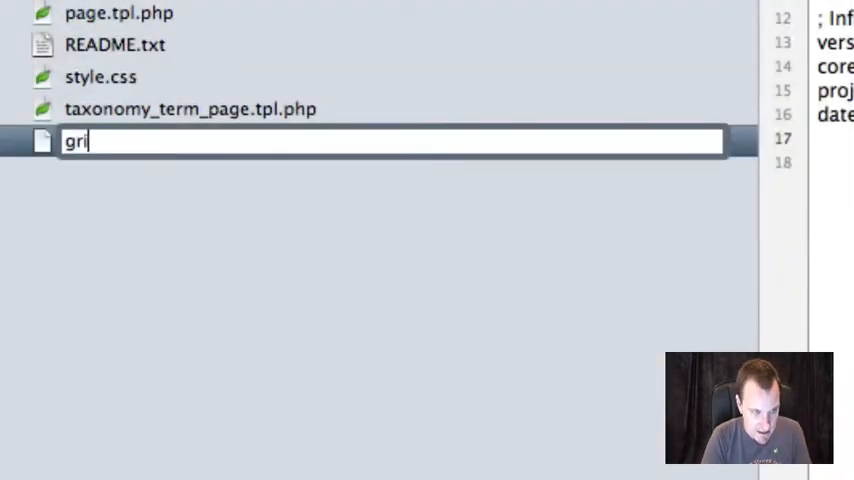
type("d.css")
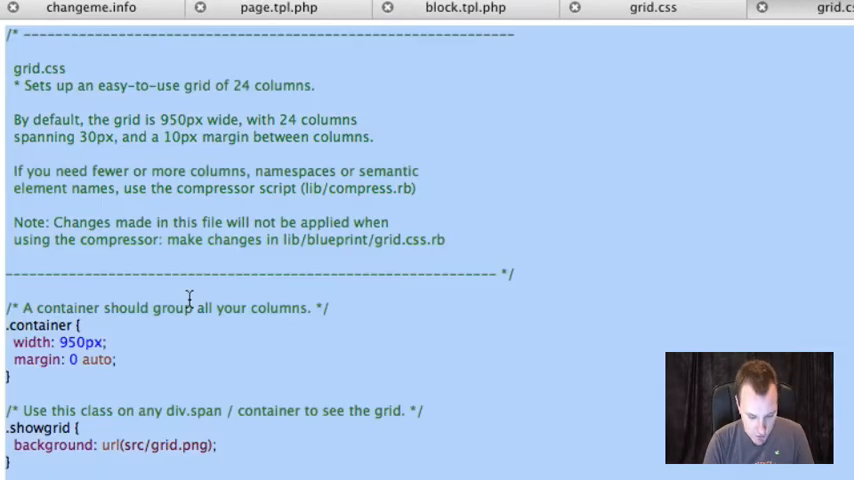
scroll("down", 3)
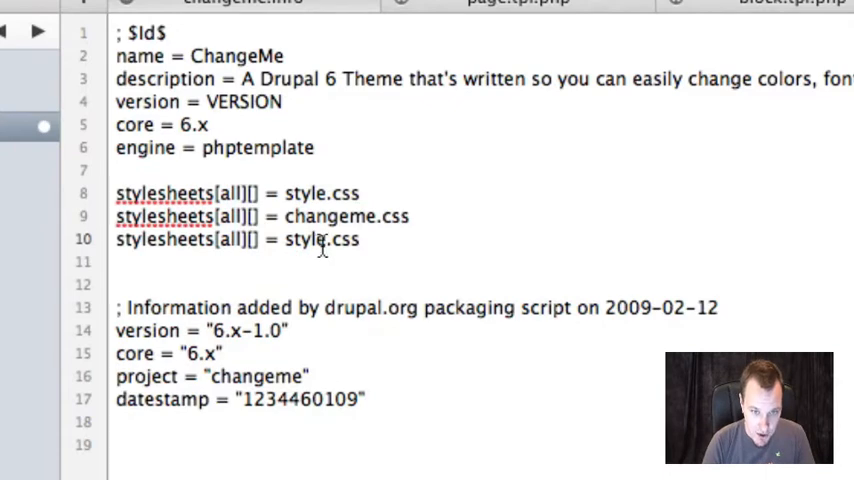
double_click(305, 239)
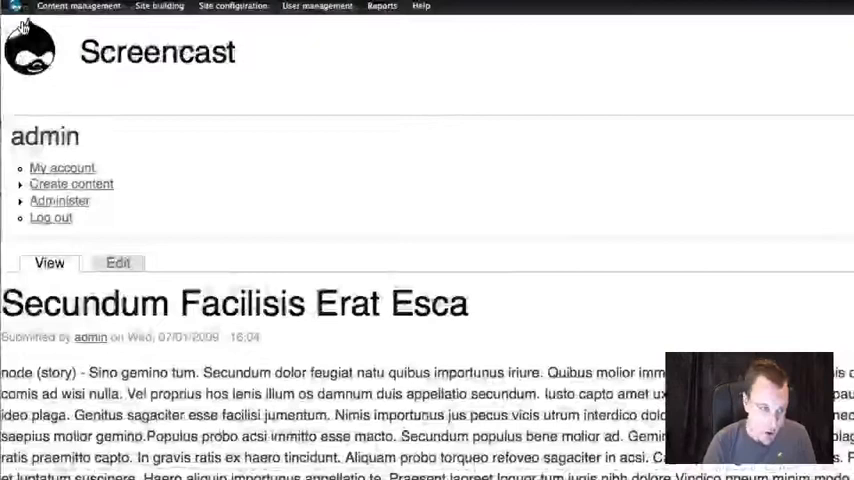
left_click(16, 6)
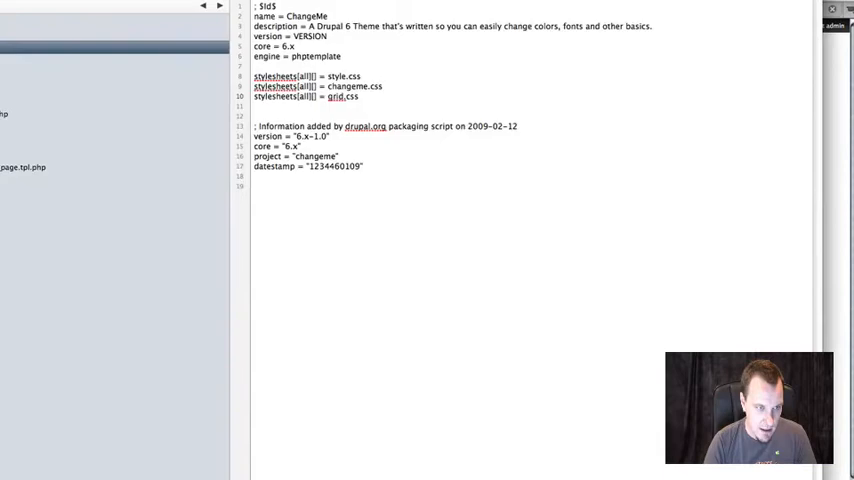
- Scroll through the grid.css rules before moving to page.tpl.php
scroll("down", 3)
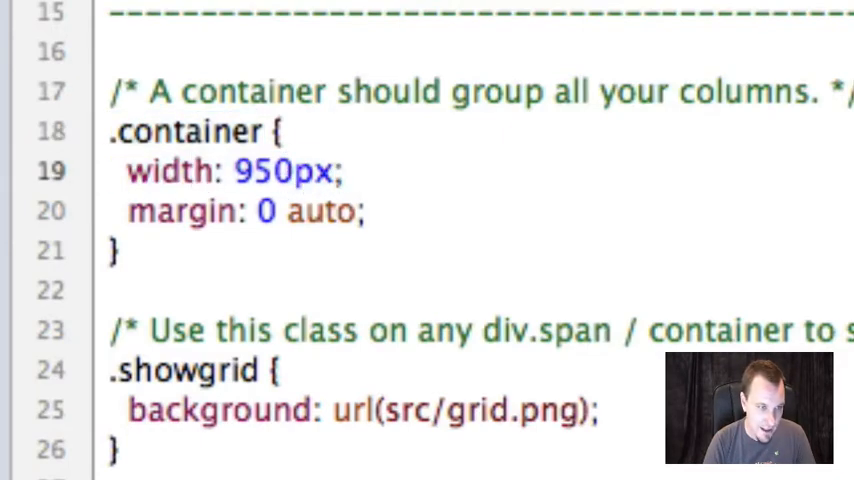
scroll("down", 3)
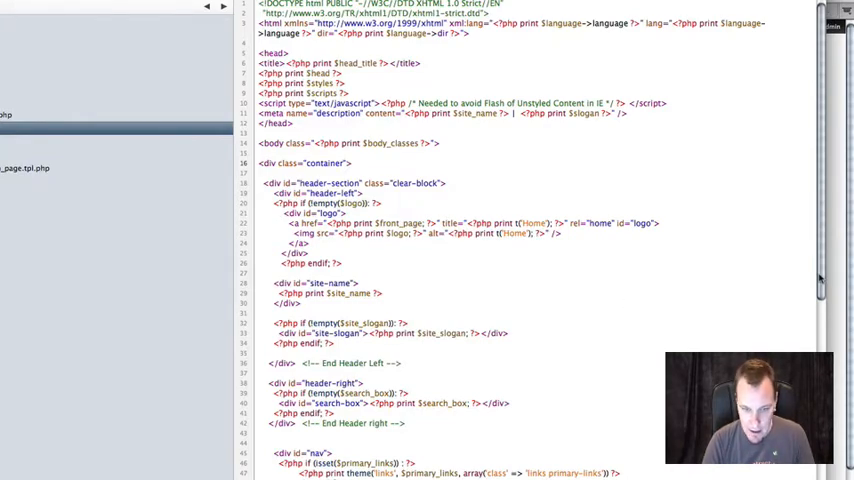
- Give the left sidebar div a span-6 class in page.tpl.php
scroll("down", 3)
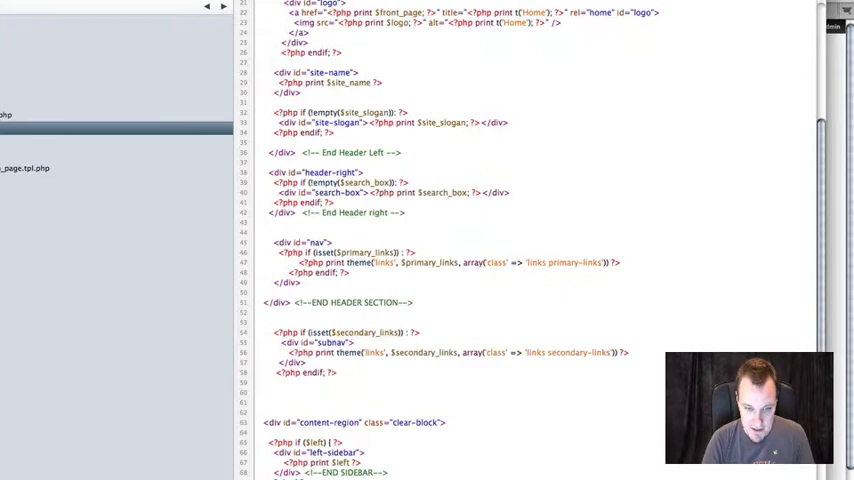
scroll("down", 3)
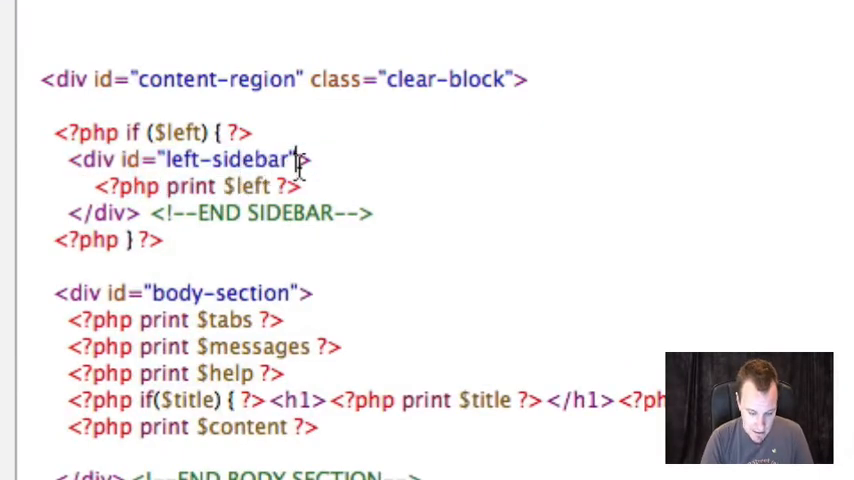
type("span=")
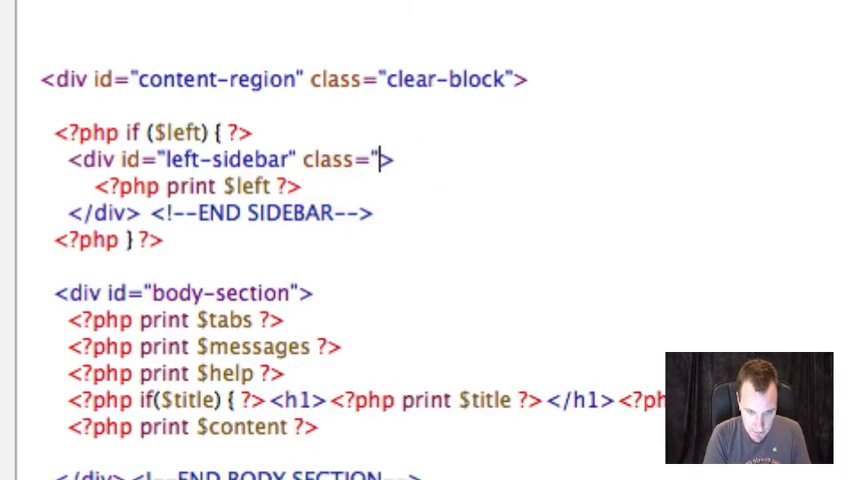
type("span")
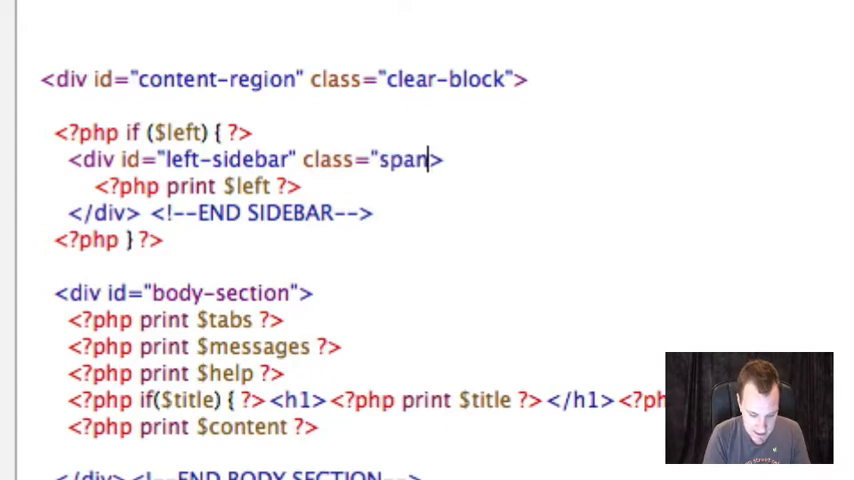
type("-6")
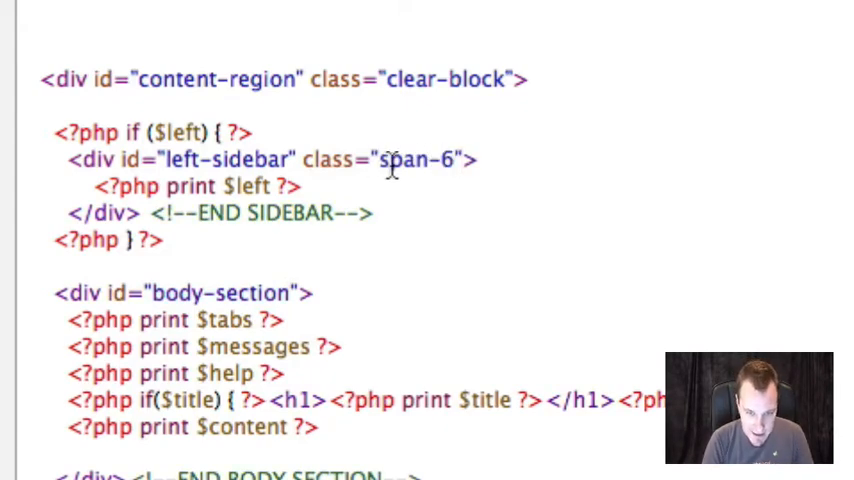
- Give the body section a span-12 class and mark the right sidebar span-6 last
double_click(415, 160)
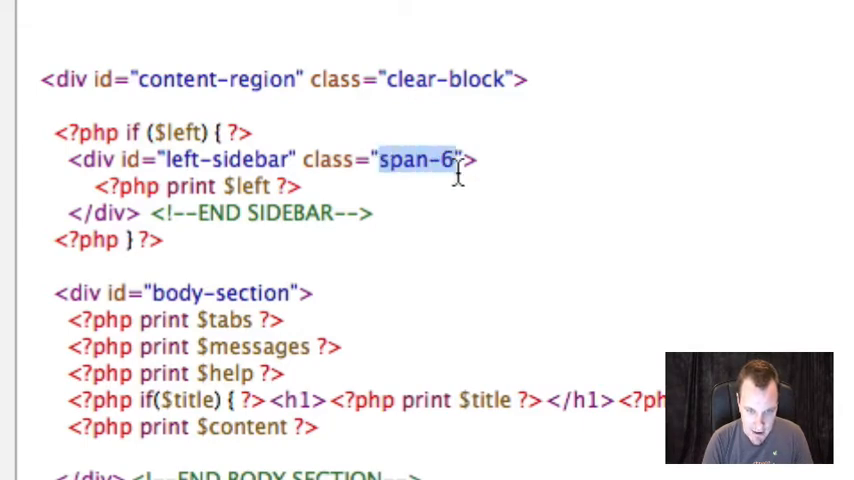
left_click(455, 160)
type(" class=\"span-6")
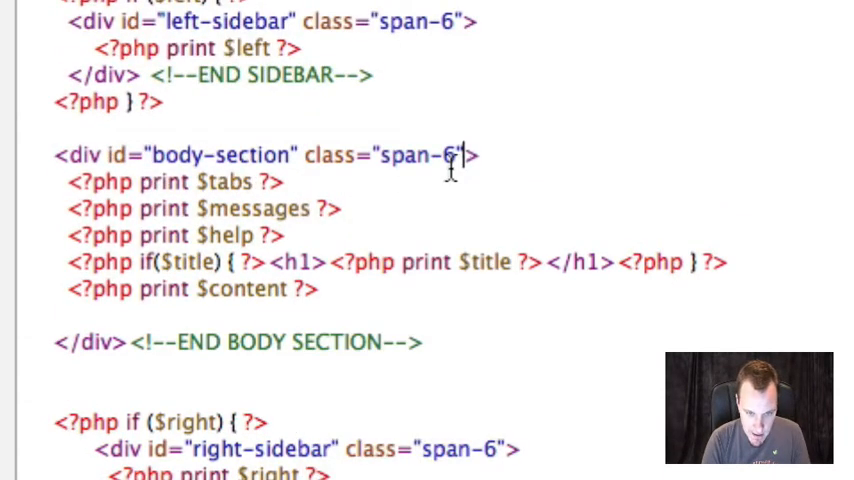
type("2")
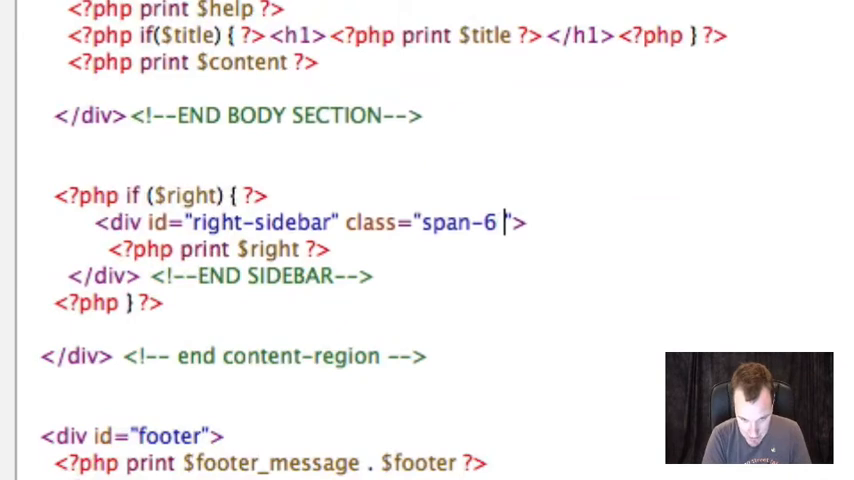
type("last")
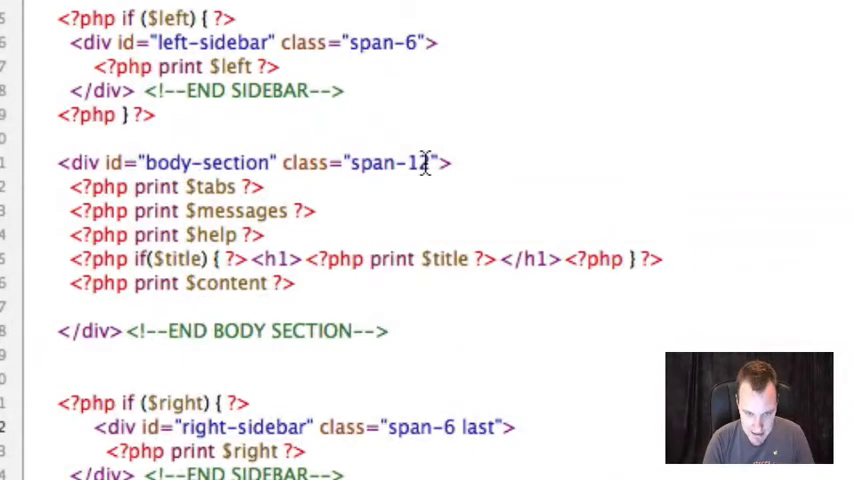
type("2")
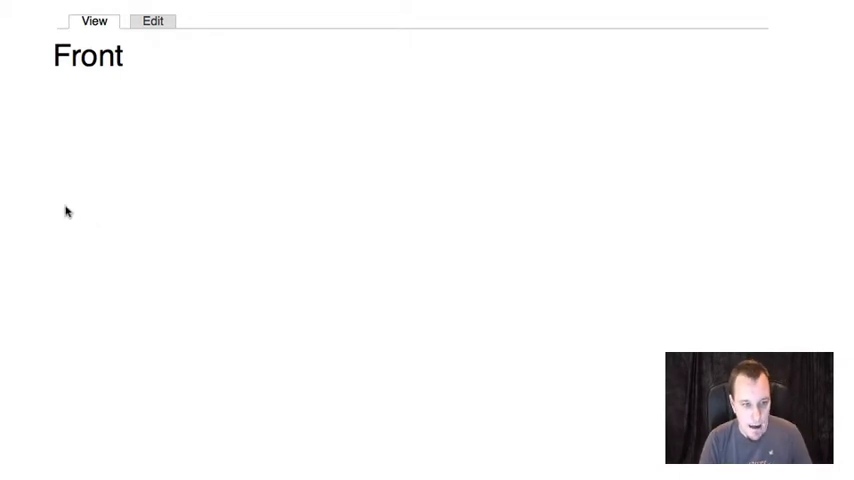
- Set the Region of Who's new, Navigation and Primary links to Content
right_click(94, 20)
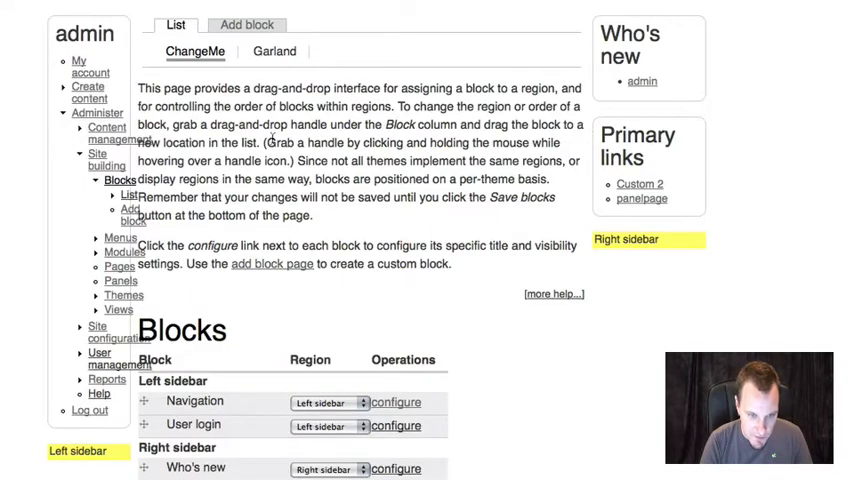
scroll("down", 3)
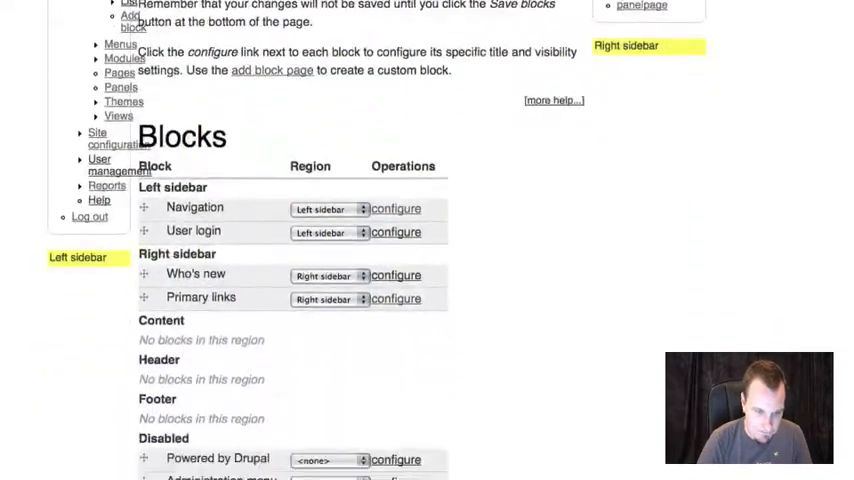
left_click(330, 160)
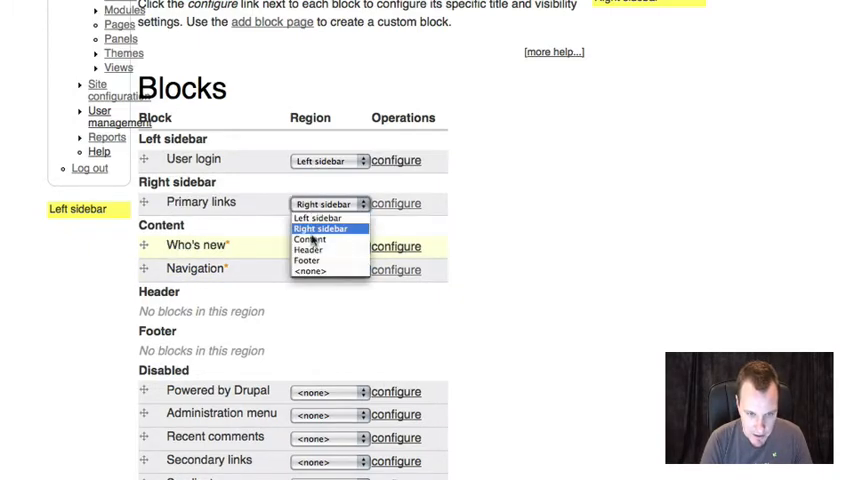
left_click(309, 239)
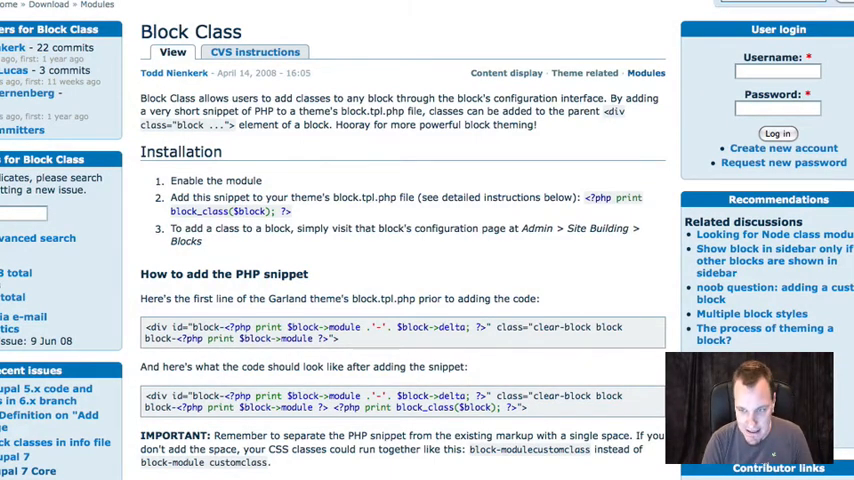
- Scroll through the Block Class project page's Installation instructions
scroll("down", 3)
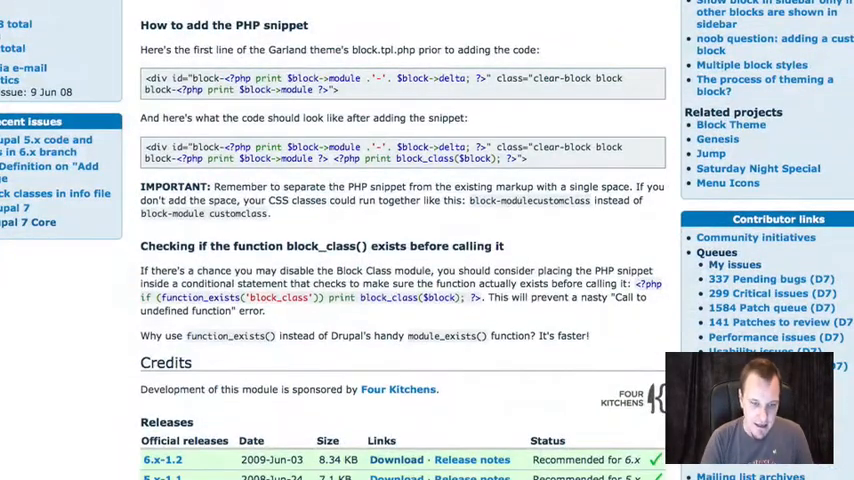
scroll("up", 3)
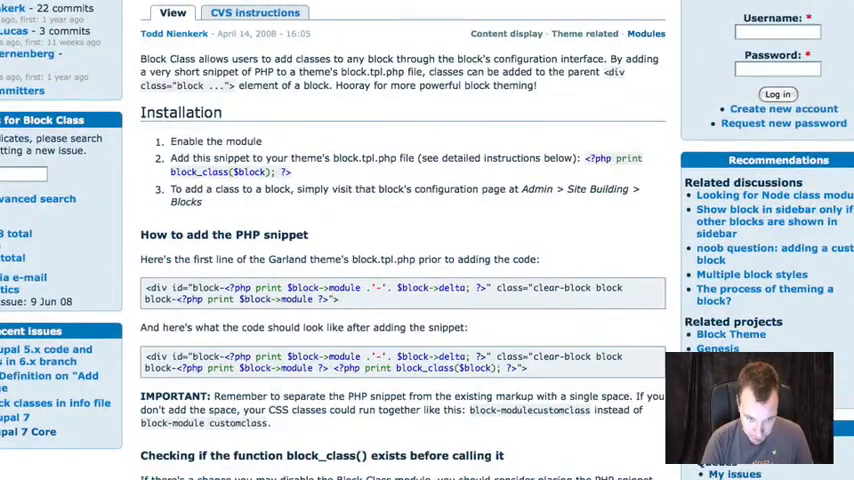
scroll("down", 3)
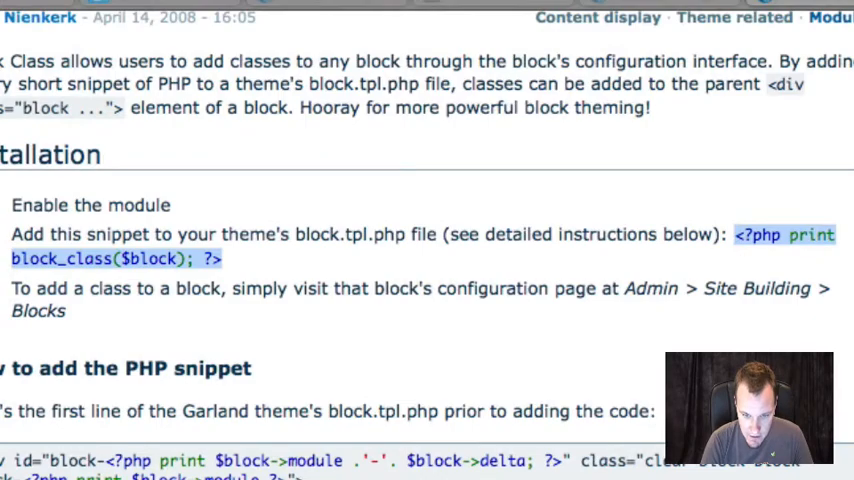
scroll("down", 3)
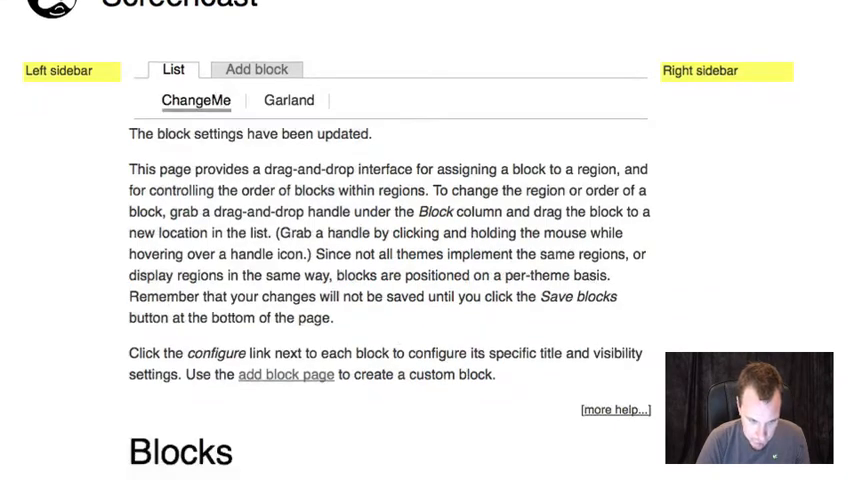
- Give the Who's new block the span-8 CSS class and save it
scroll("down", 3)
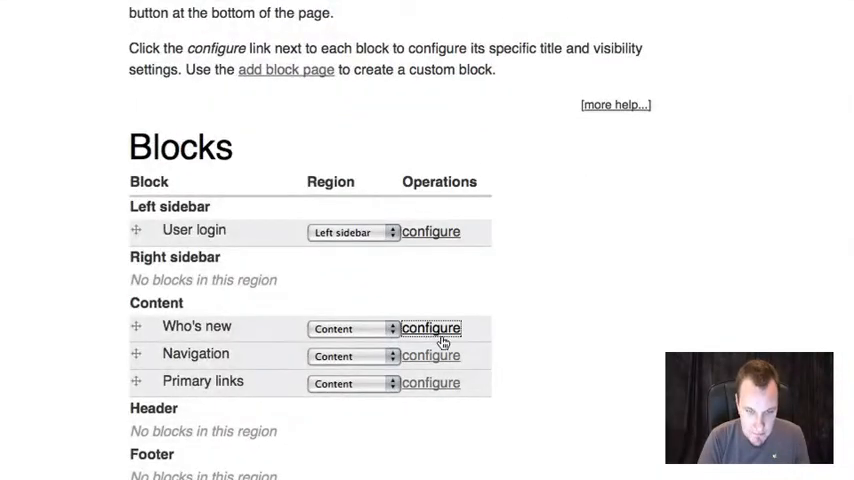
left_click(430, 328)
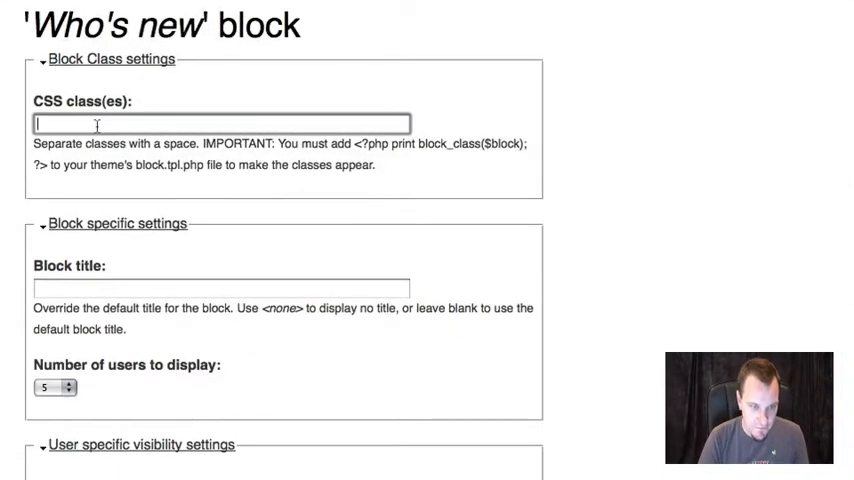
type("span-8")
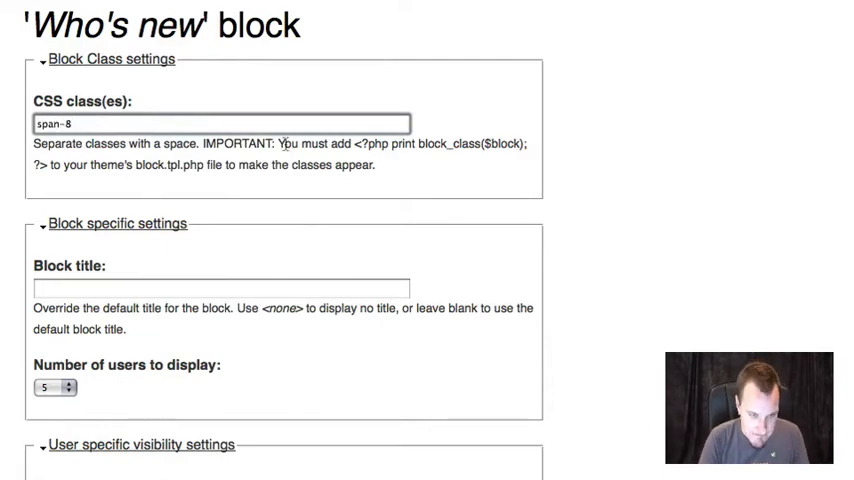
scroll("down", 3)
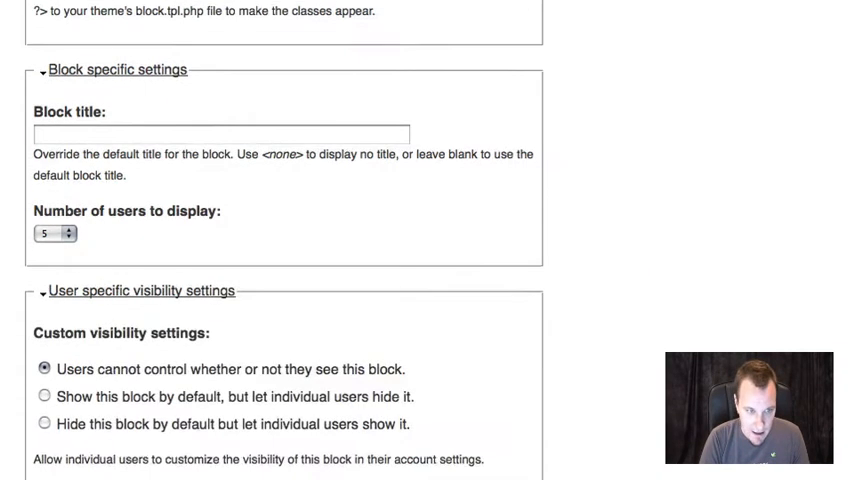
scroll("down", 3)
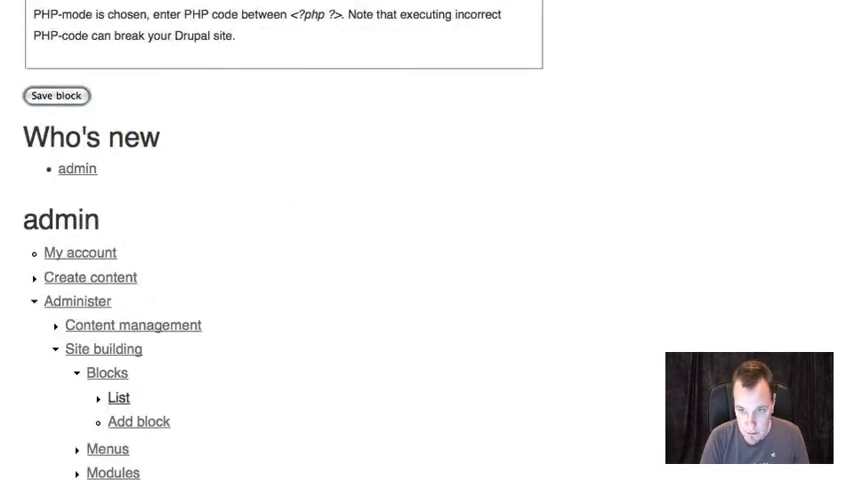
left_click(56, 95)
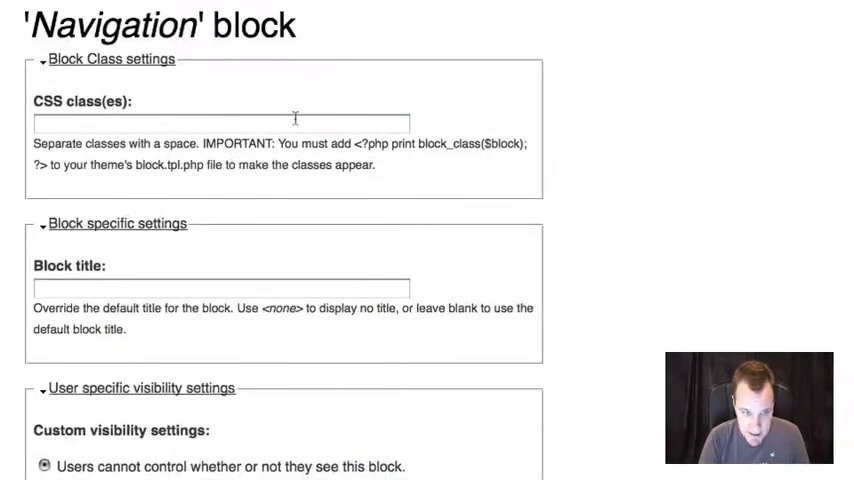
- Give the next block span-8 and the Primary links block span-8 last
type("span-")
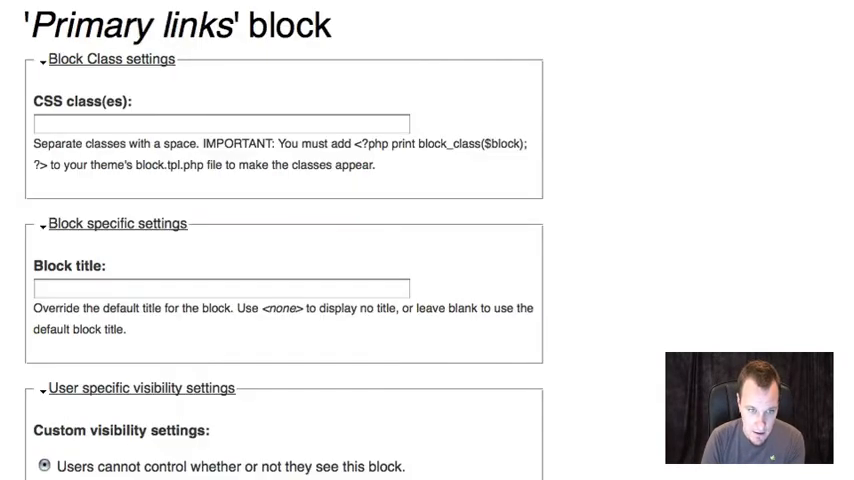
type("span-8")
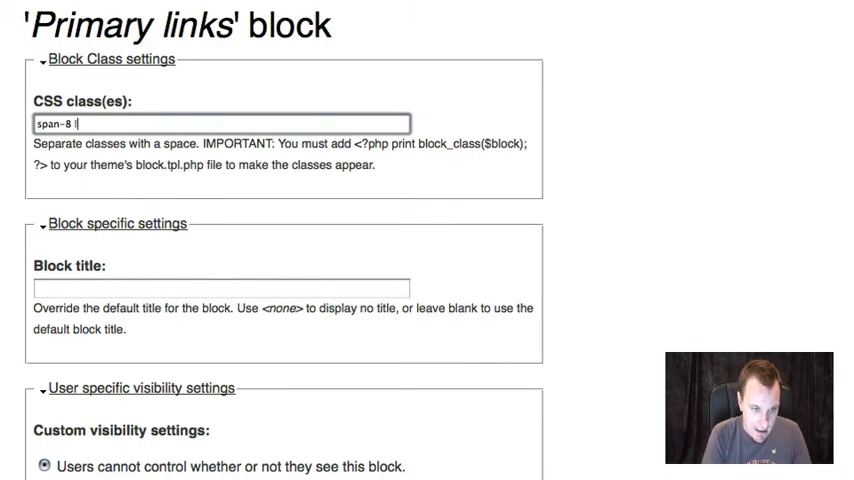
type("last")
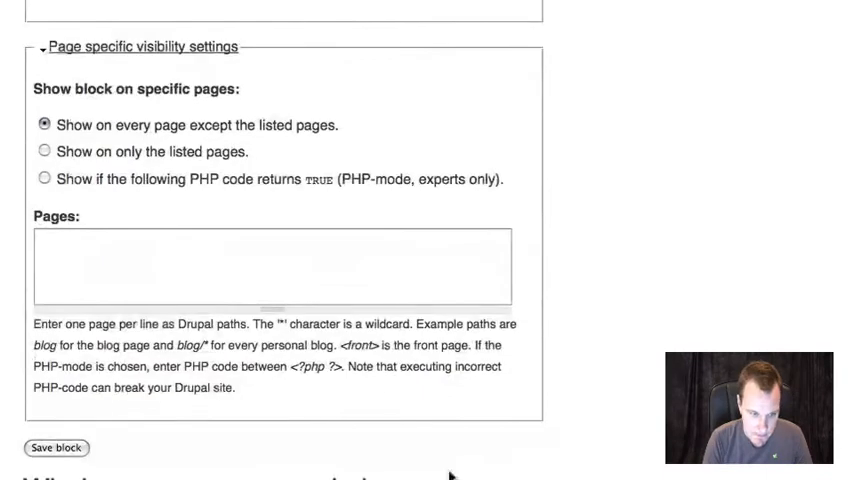
left_click(57, 447)
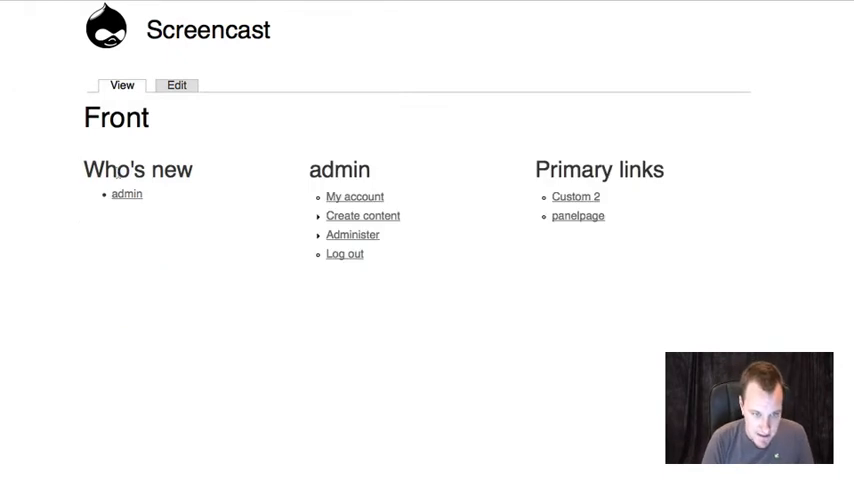
mouse_move(255, 205)
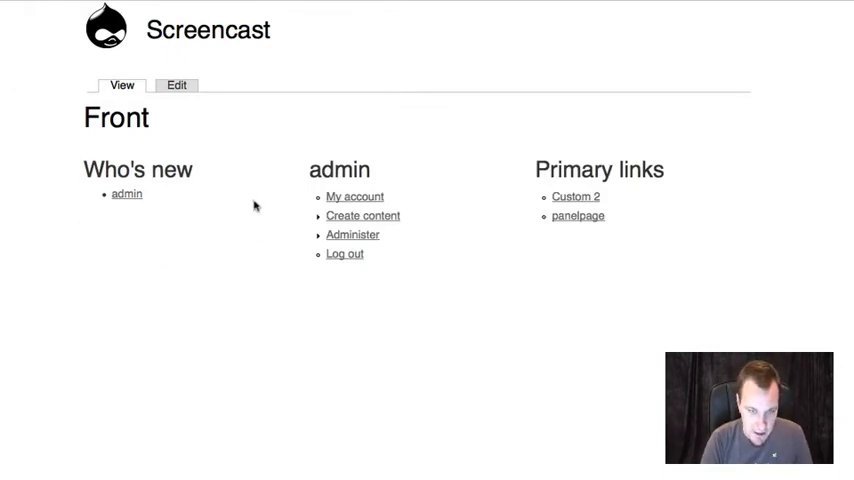